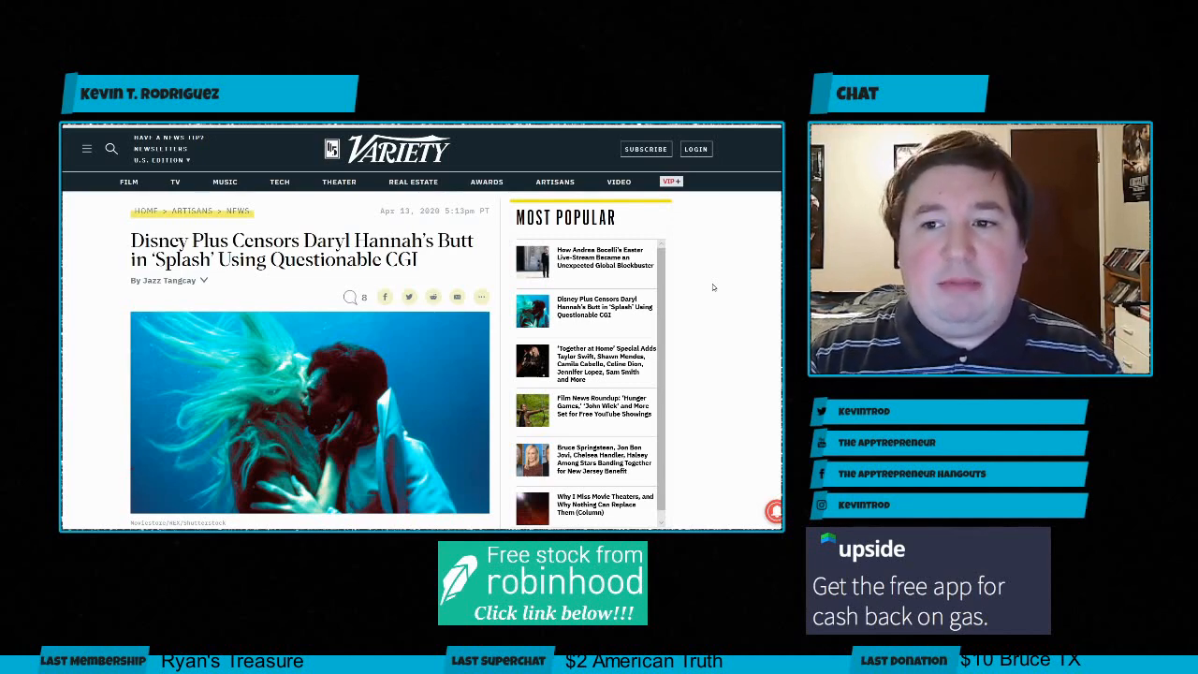
# Scroll the Disney Plus Splash article down to the embedded tweet with the video.
pyautogui.scroll(-3)
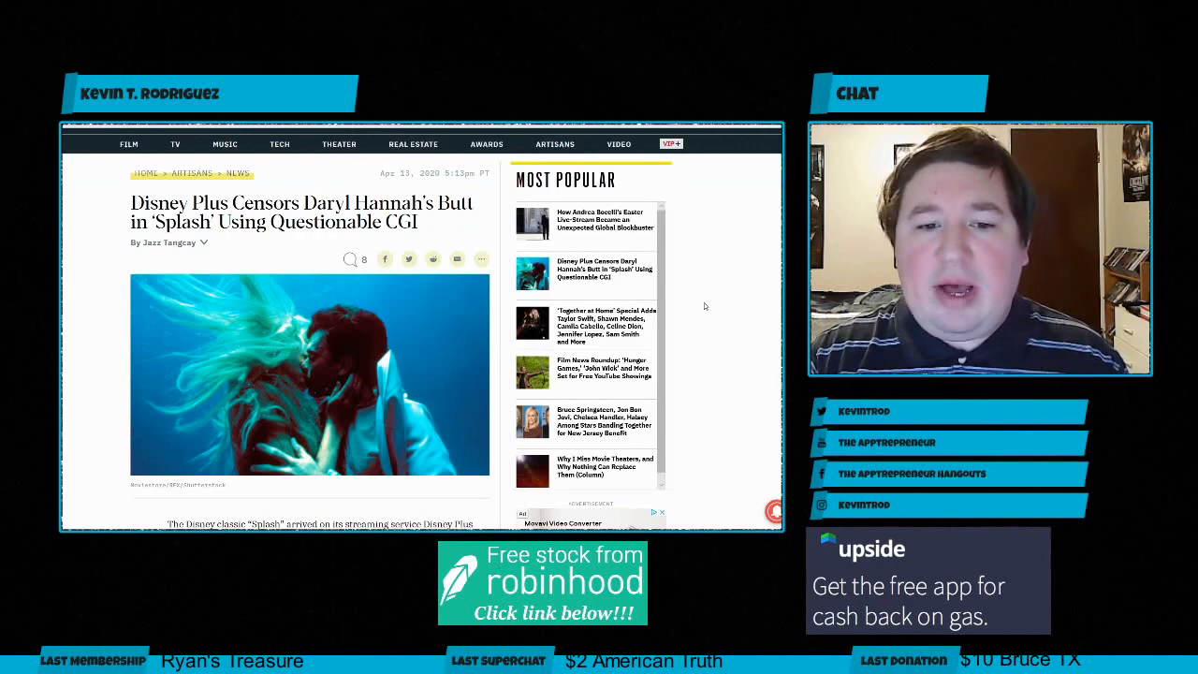
pyautogui.scroll(-3)
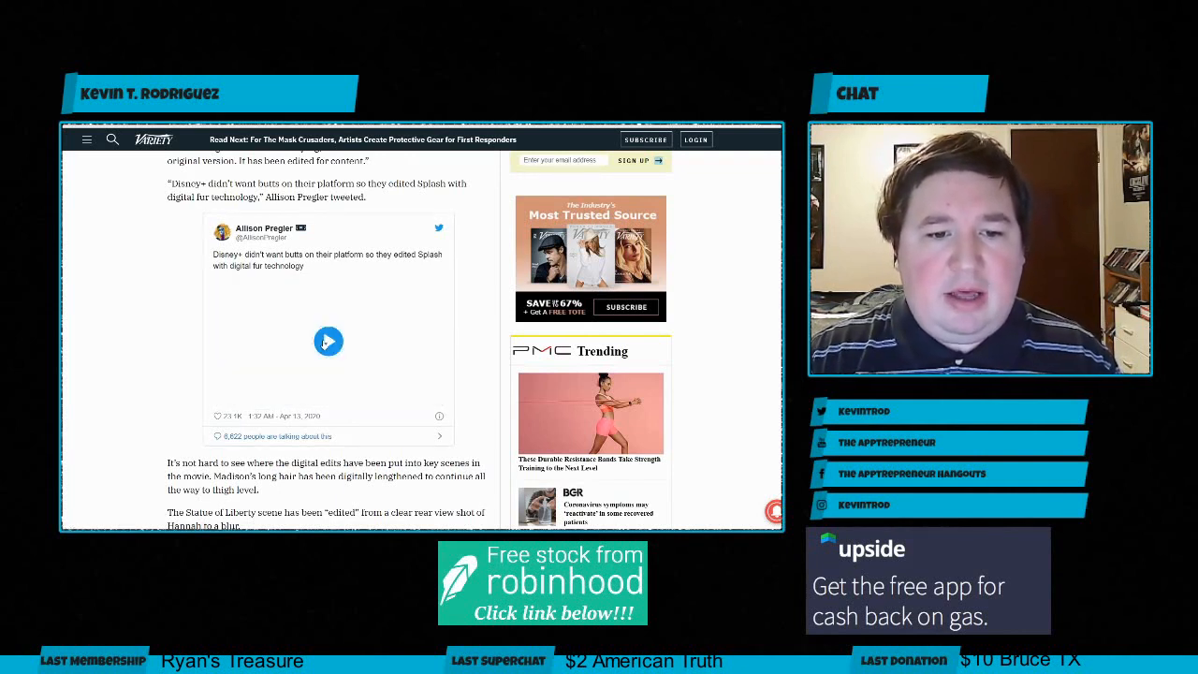
# Play the Splash clip in the embedded tweet, then scroll to the blurred film still.
pyautogui.click(329, 340)
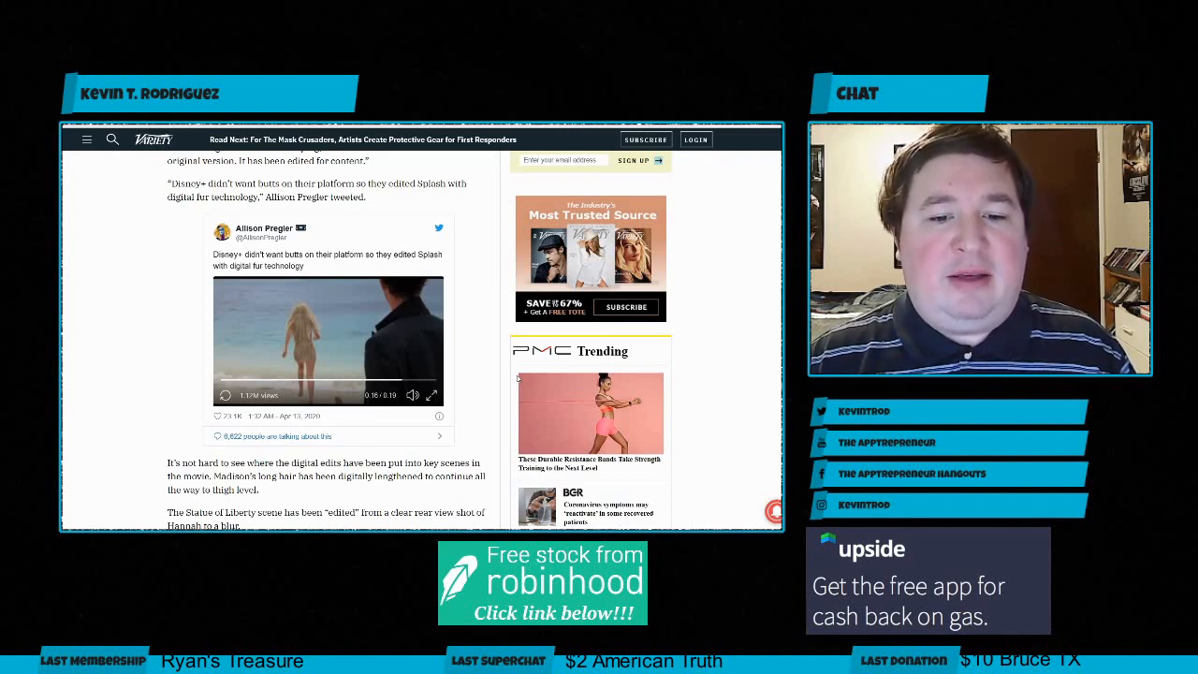
pyautogui.scroll(-3)
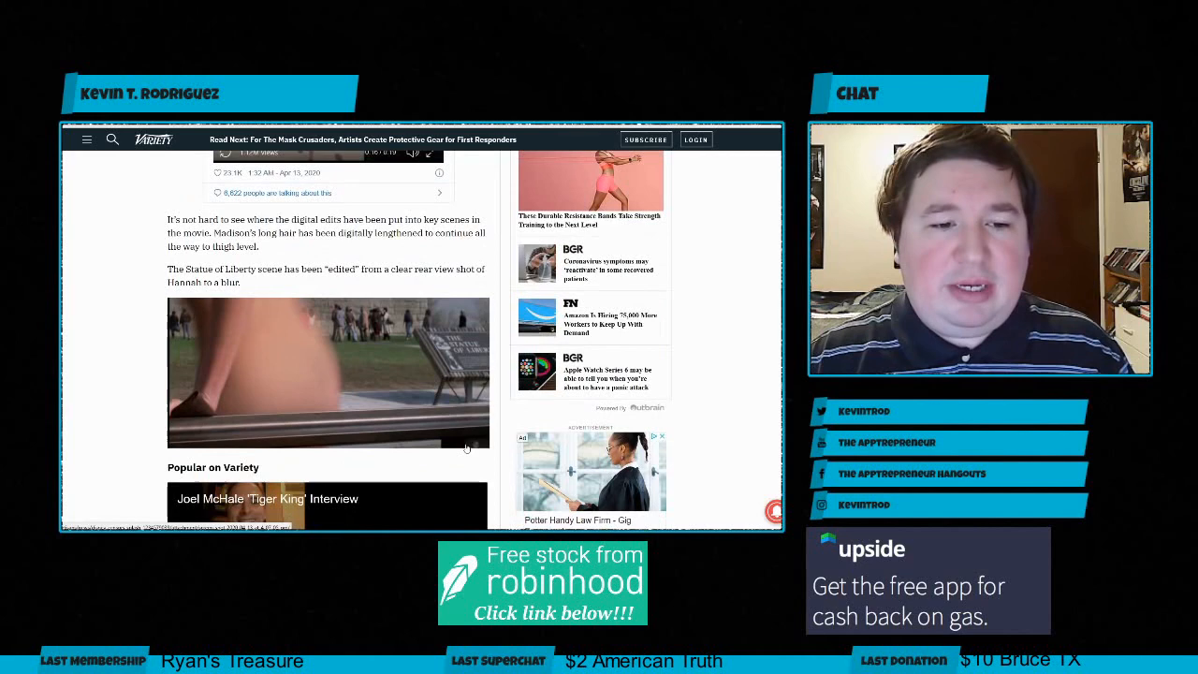